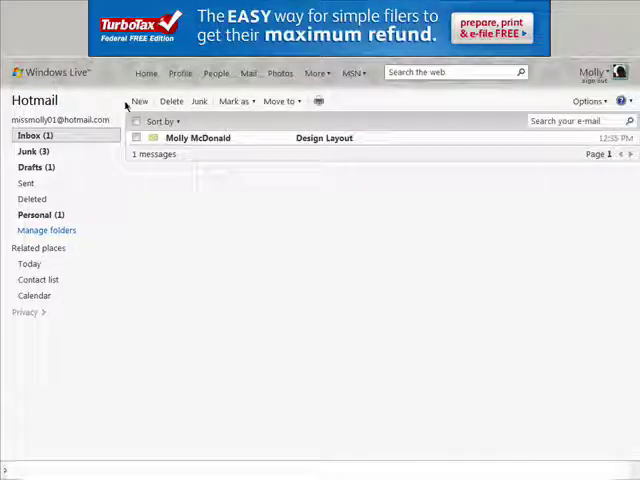
Start a new blank message from the inbox toolbar
left_click(139, 101)
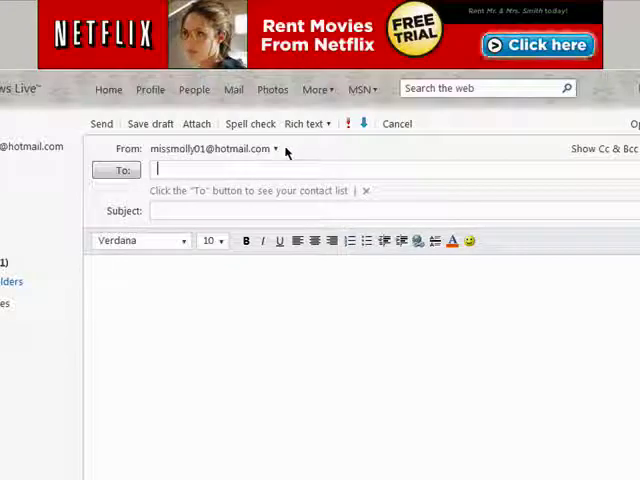
left_click(275, 148)
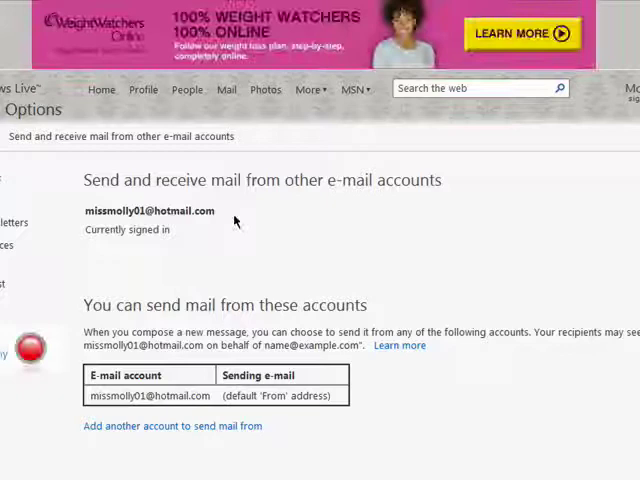
left_click(172, 426)
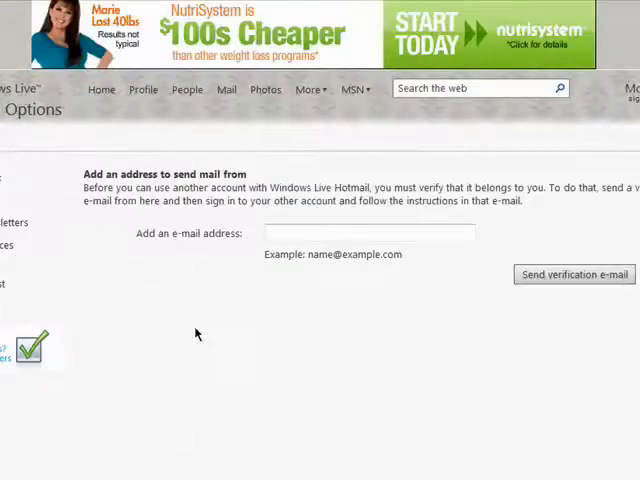
left_click(369, 233)
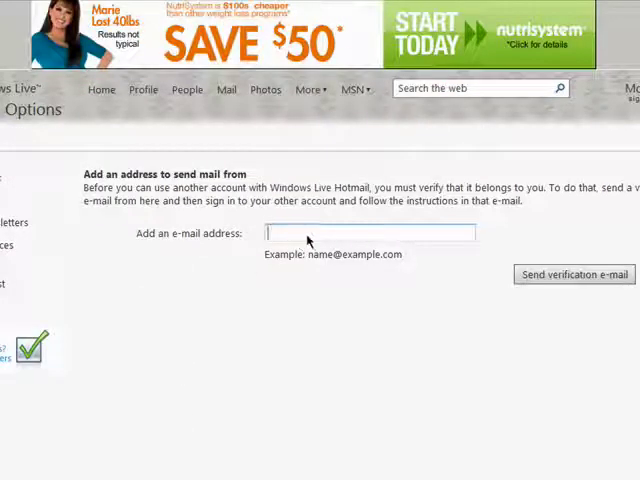
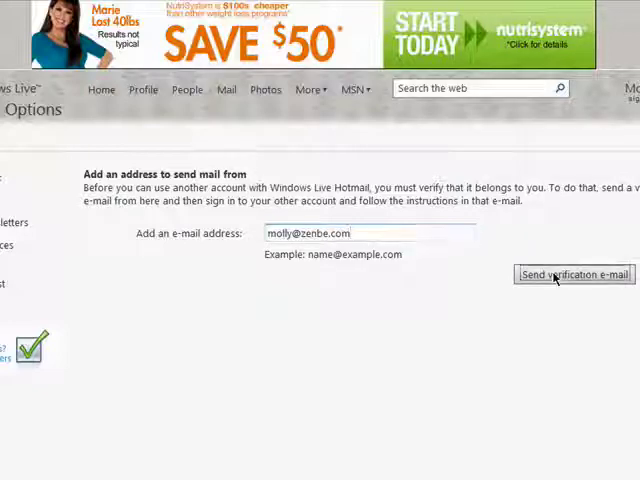
left_click(574, 274)
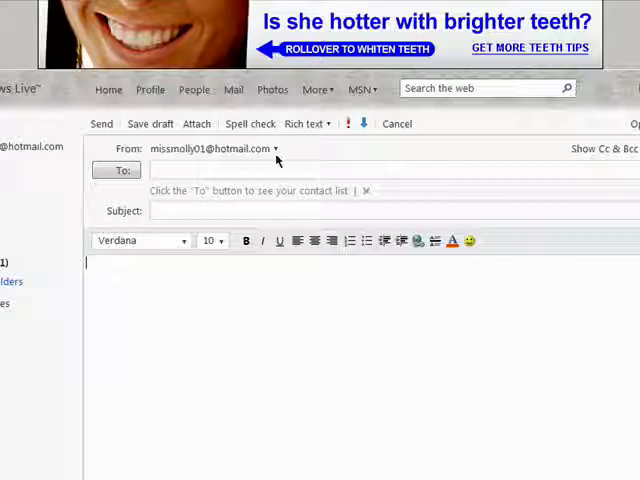
left_click(275, 148)
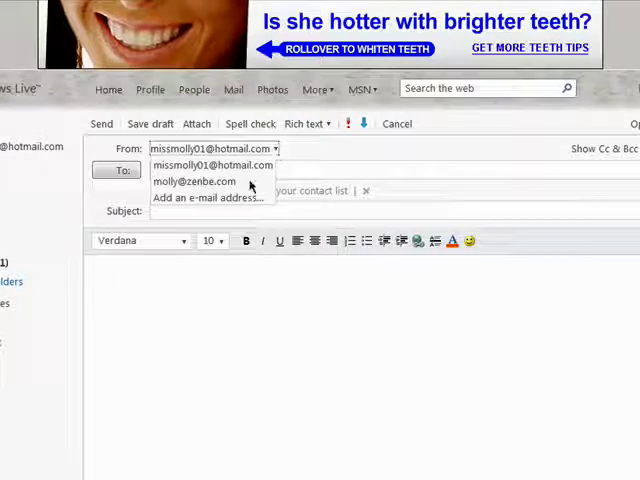
left_click(193, 181)
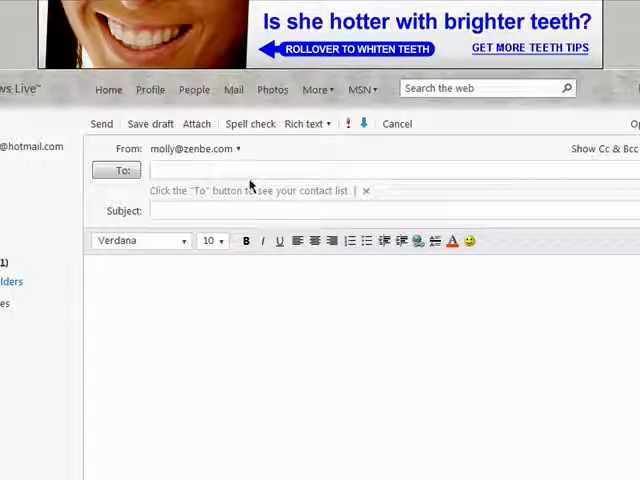
type("t")
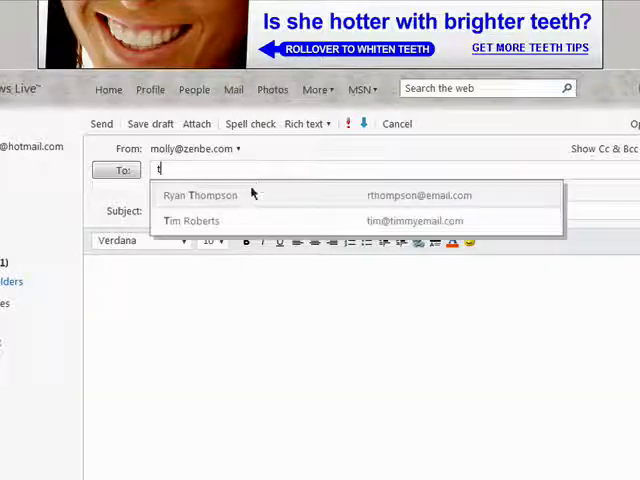
left_click(191, 221)
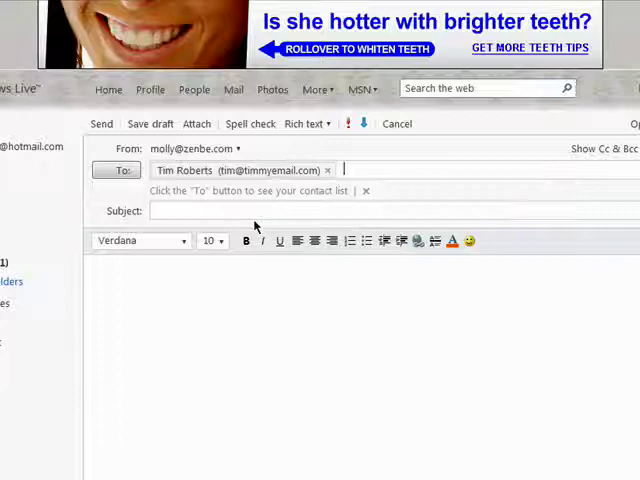
left_click(118, 169)
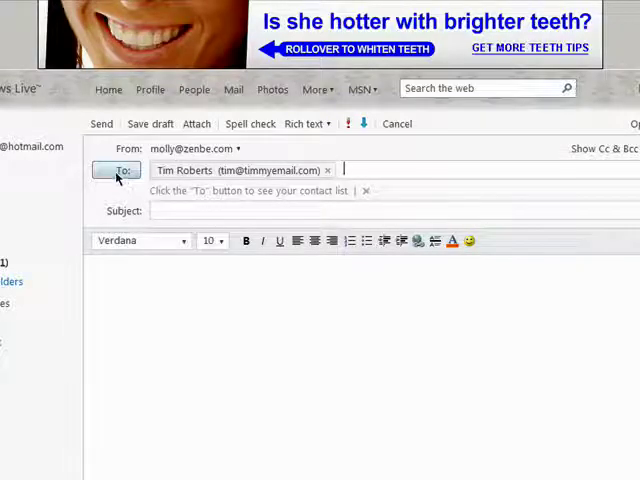
left_click(117, 170)
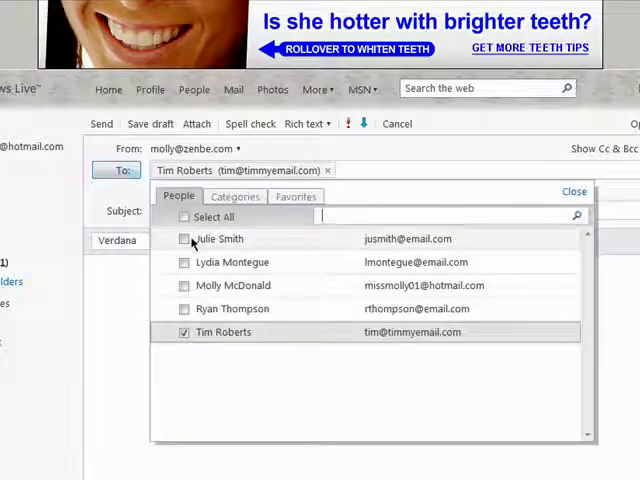
left_click(184, 239)
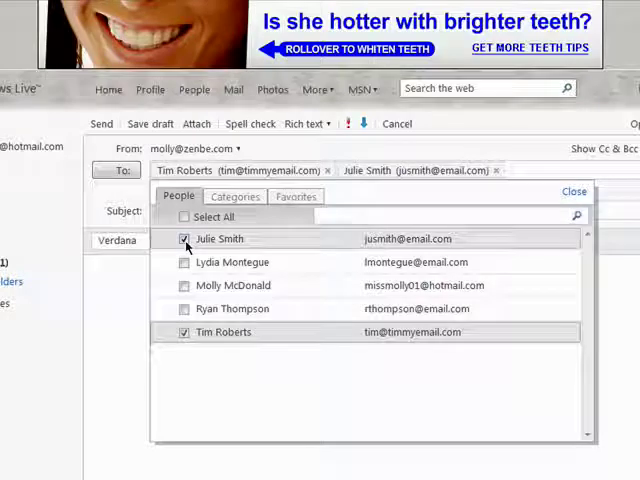
left_click(235, 196)
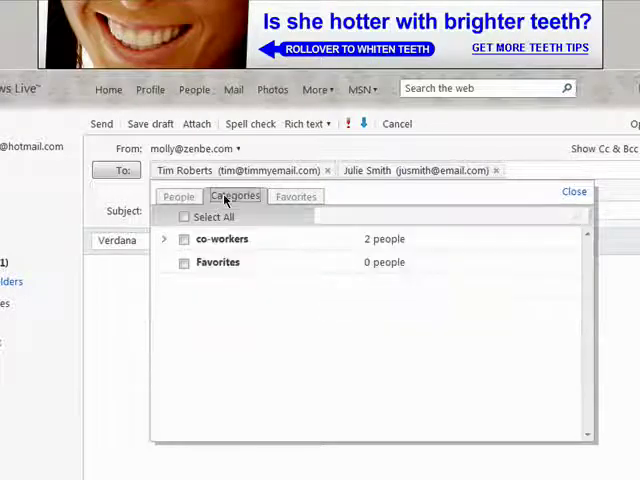
left_click(178, 196)
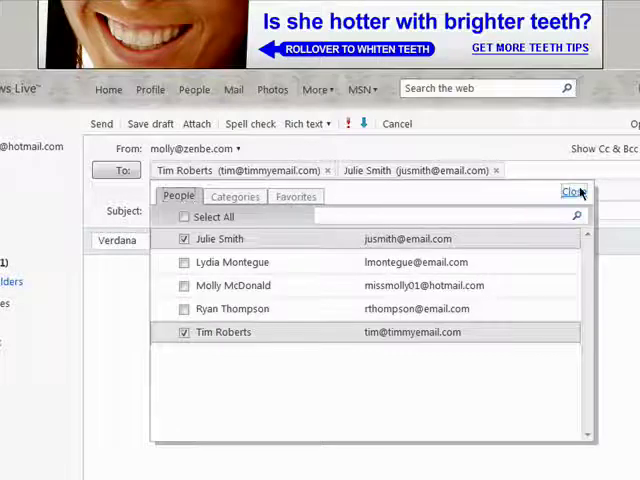
left_click(571, 191)
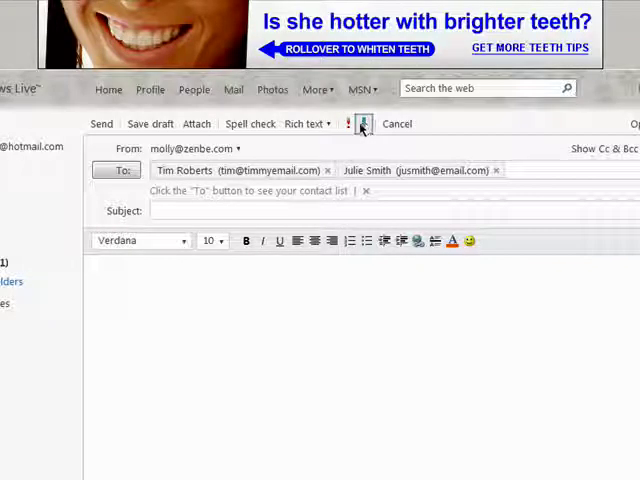
mouse_move(349, 123)
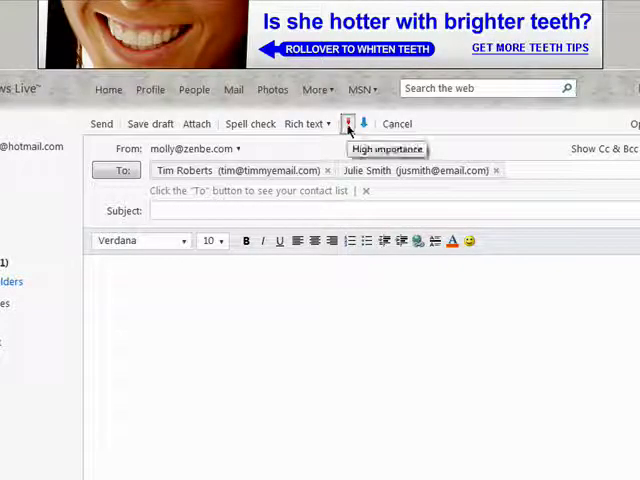
Enter the subject 'Golf on Sunday' and send the high-importance message
type("Golf on Sunday")
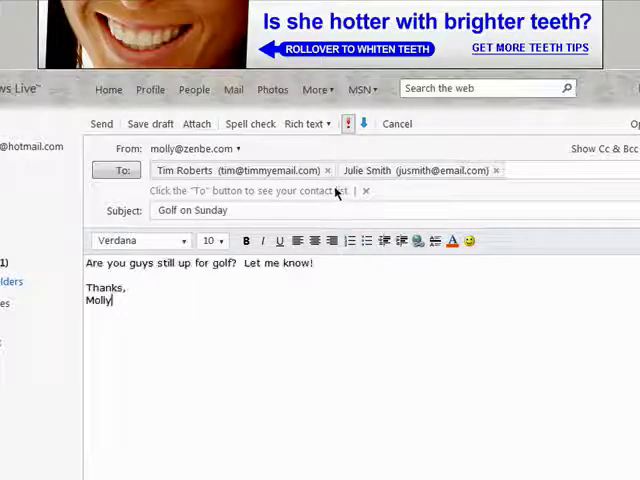
left_click(101, 123)
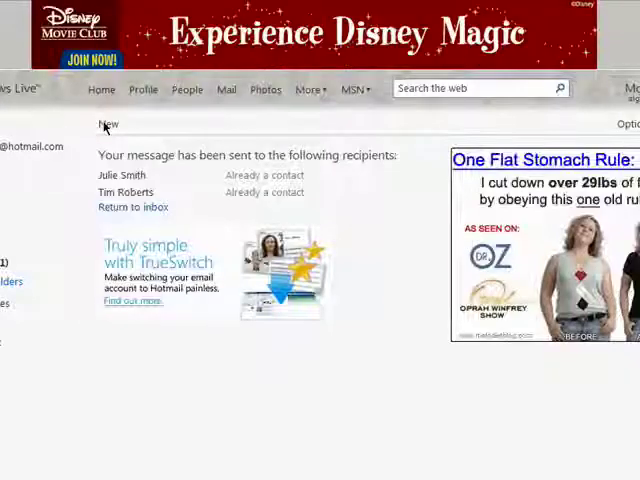